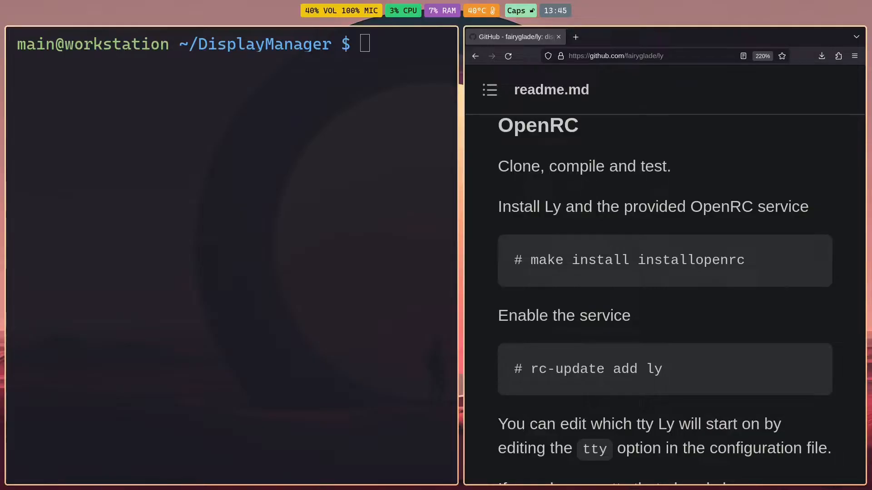
scroll("up", 3)
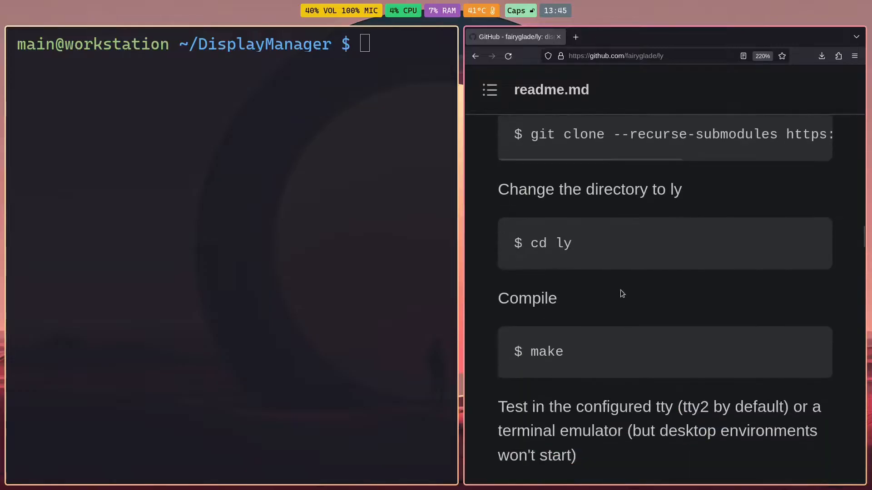
scroll("up", 3)
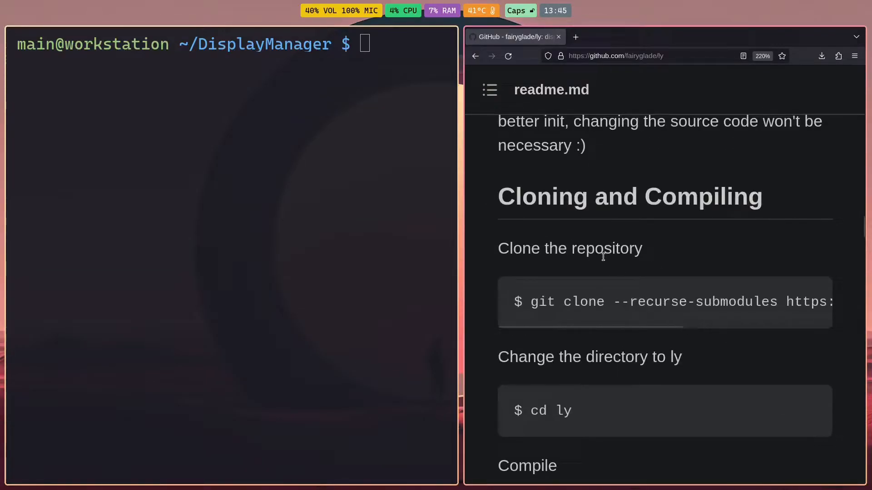
left_click(807, 302)
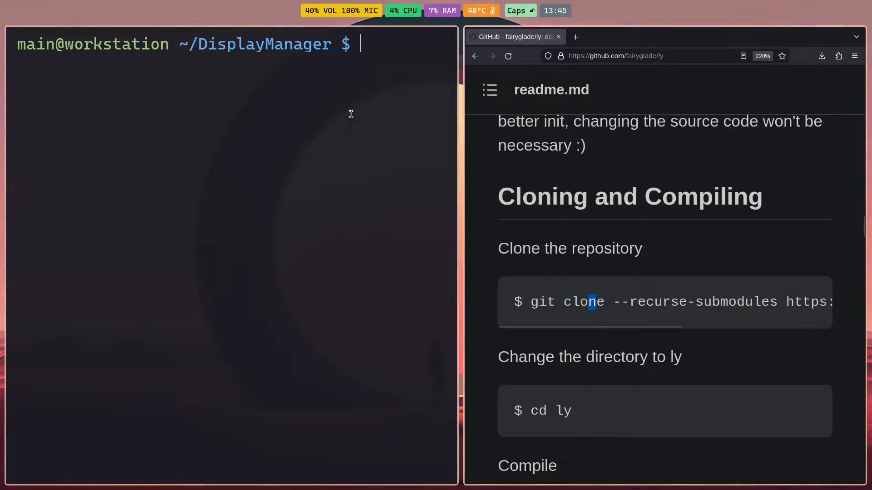
type("git clone --recurse-submodules https://github.com/fairyglade/ly")
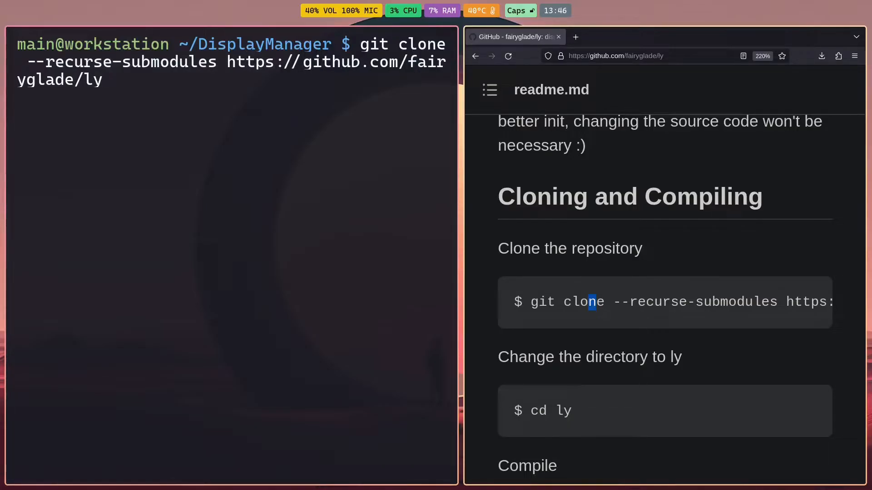
Step: Run the clone of the ly repository and change into the ly folder
key("ctrl+c")
type("ls")
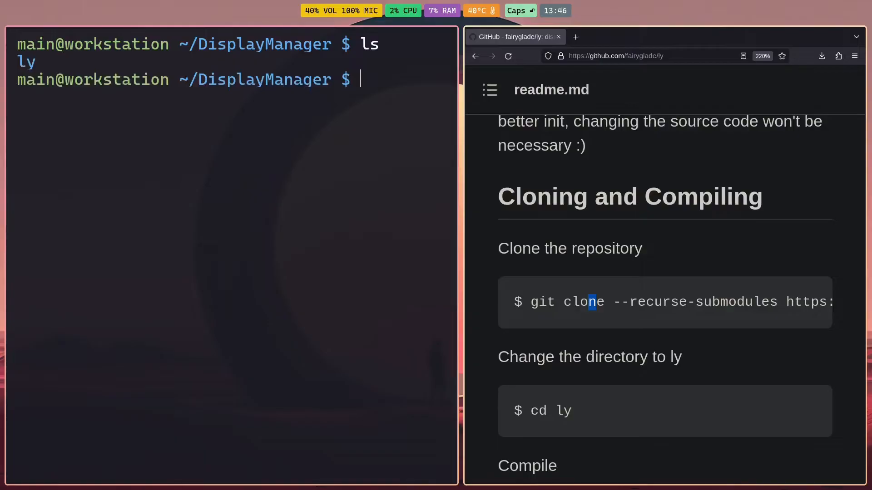
type("cd l")
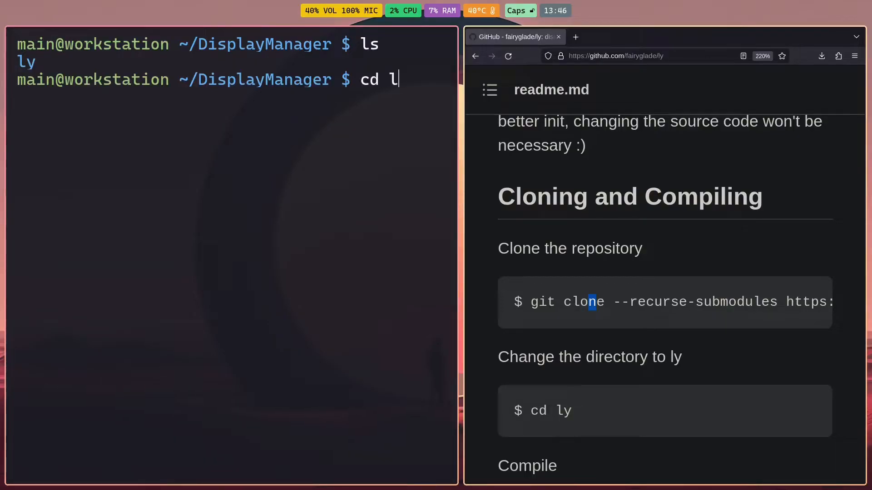
key("Return")
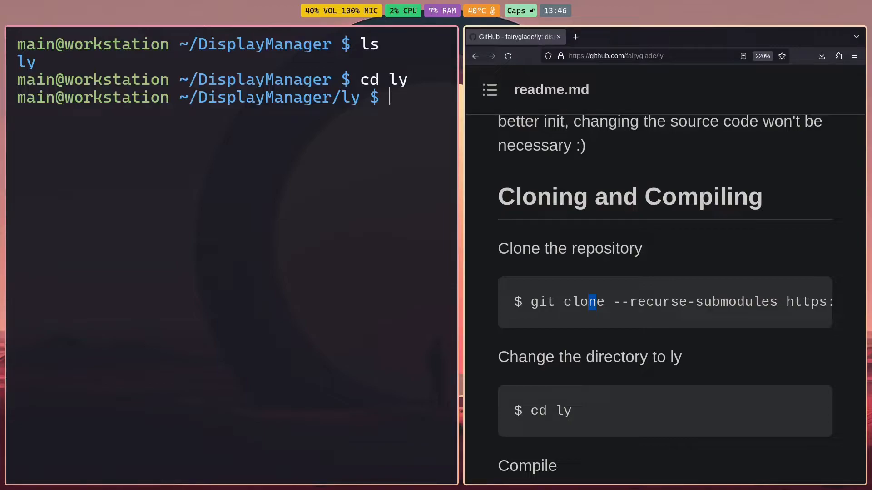
Step: Compile Ly with make, then test it with make run
type("make")
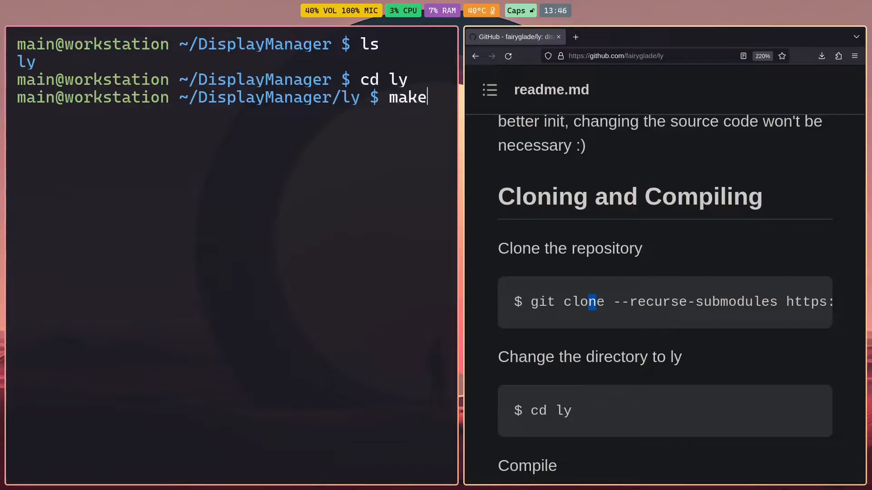
key("Return")
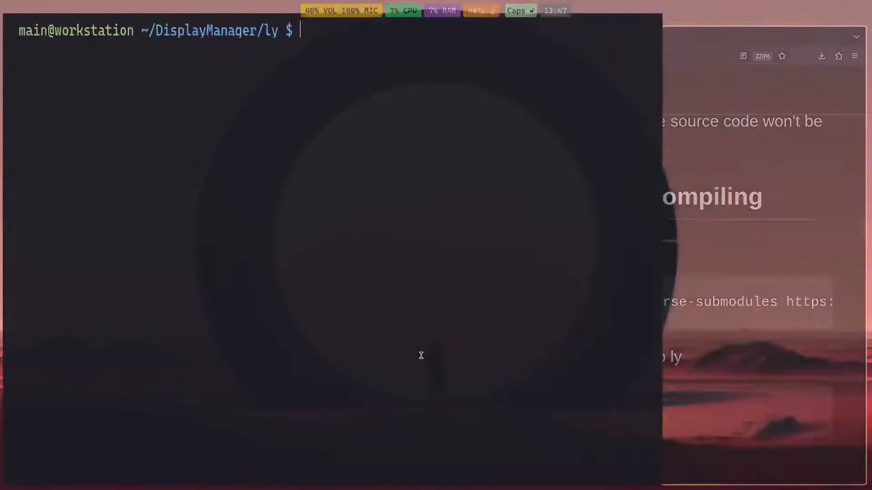
type("ma")
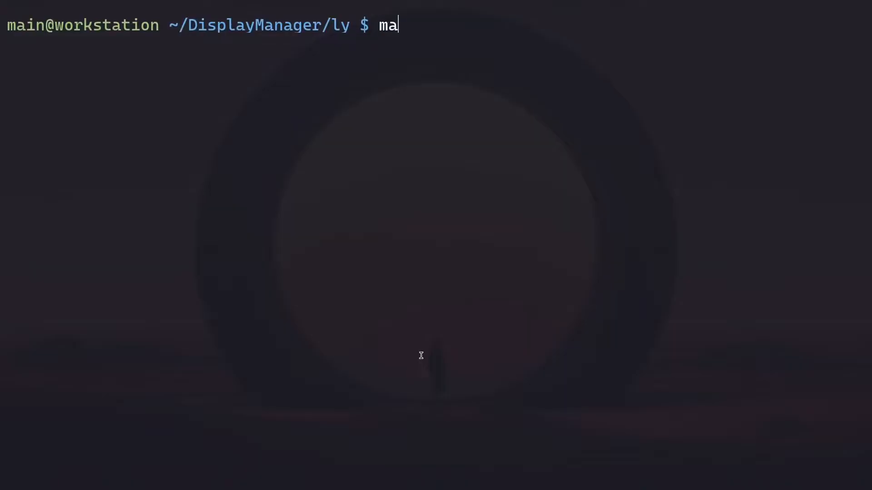
type("ke run")
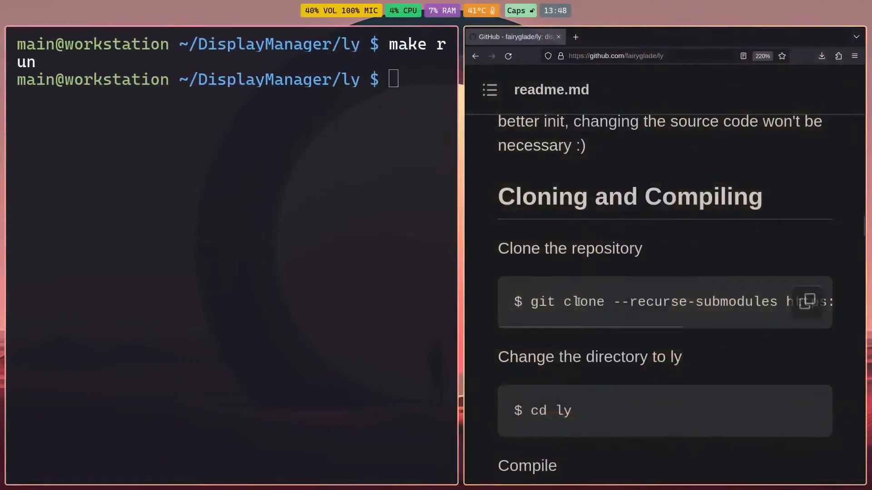
Step: Run the readme's 'make install installopenrc' with doas in place of sudo
scroll("down", 3)
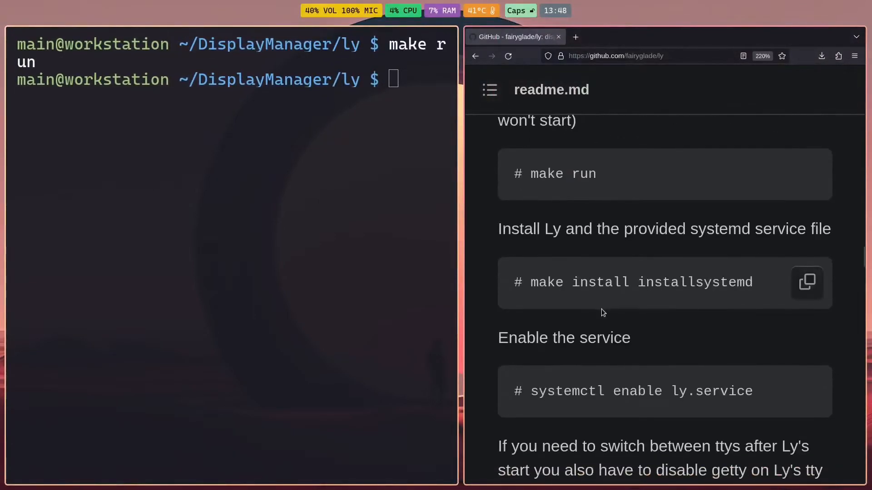
mouse_move(616, 325)
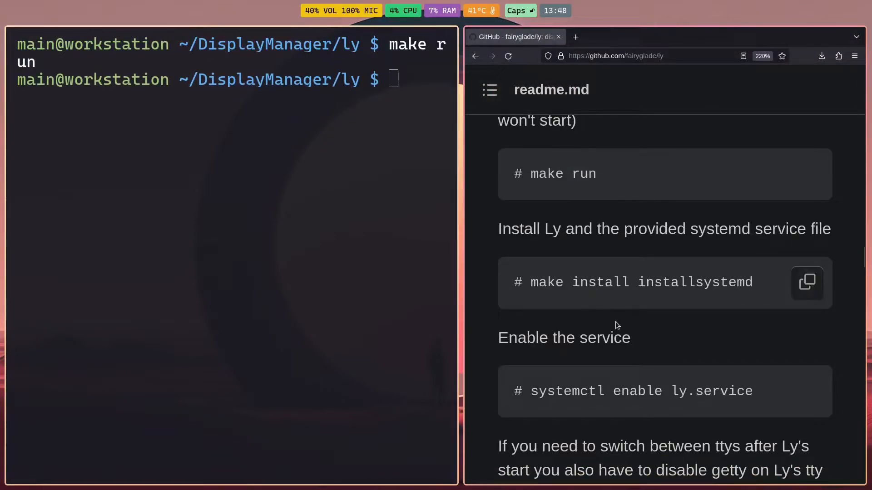
mouse_move(572, 301)
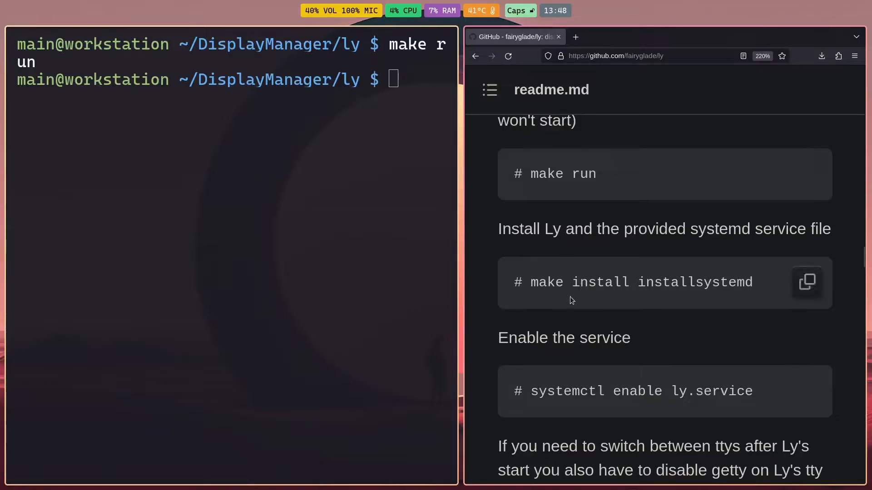
scroll("down", 3)
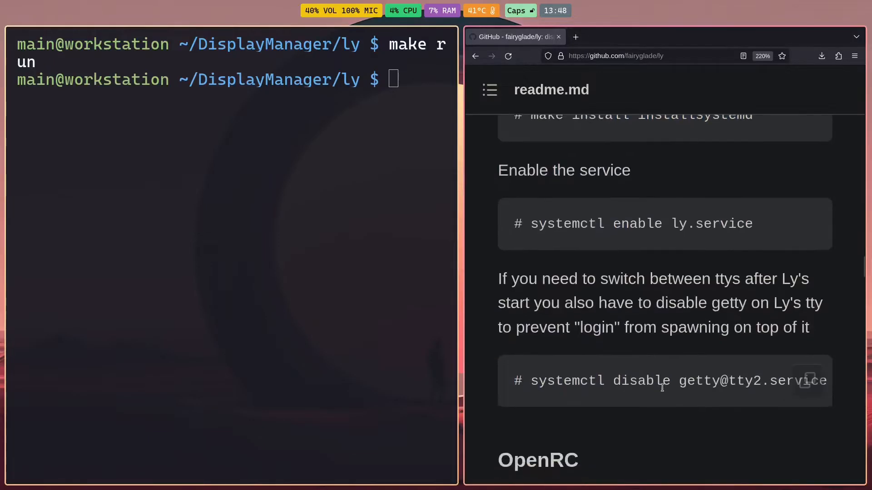
scroll("down", 3)
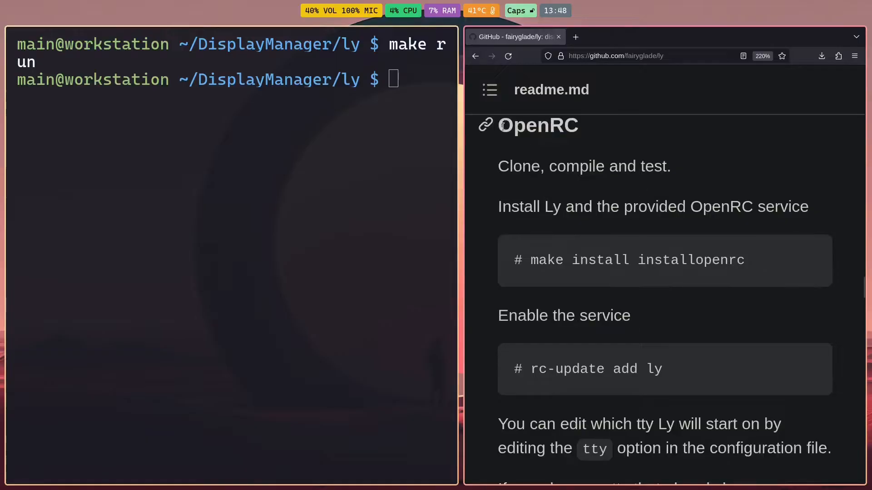
mouse_move(490, 180)
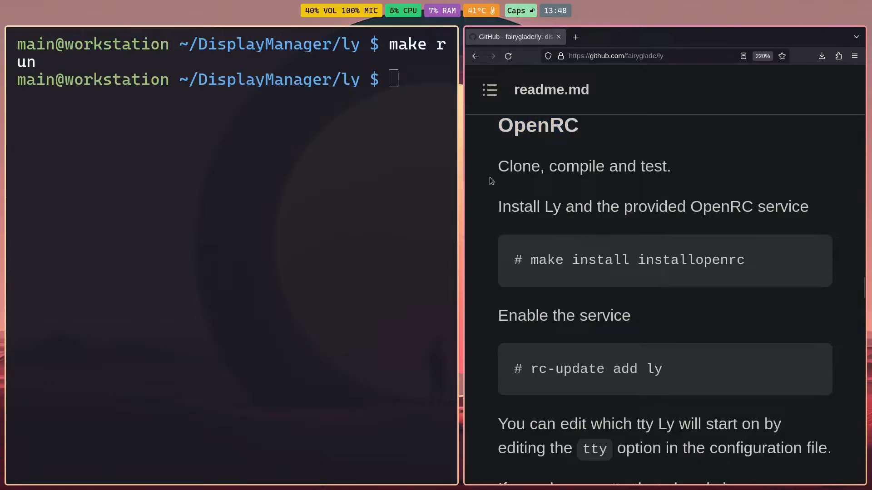
mouse_move(806, 262)
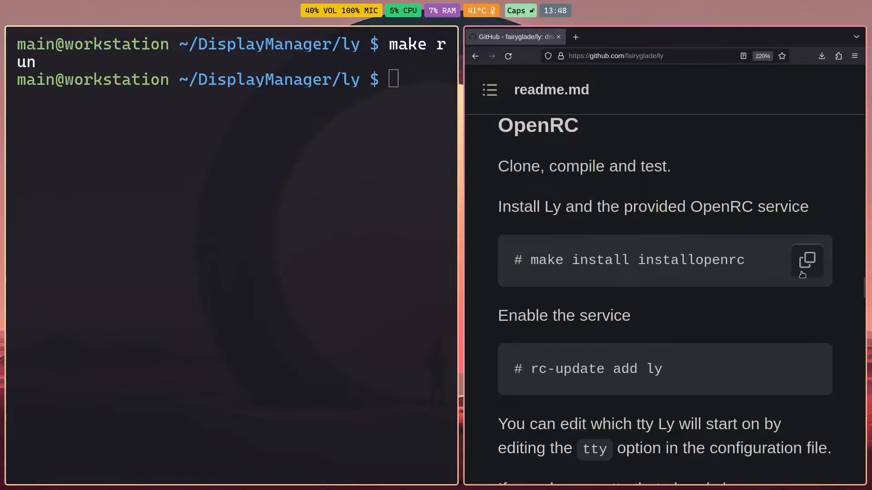
mouse_move(665, 350)
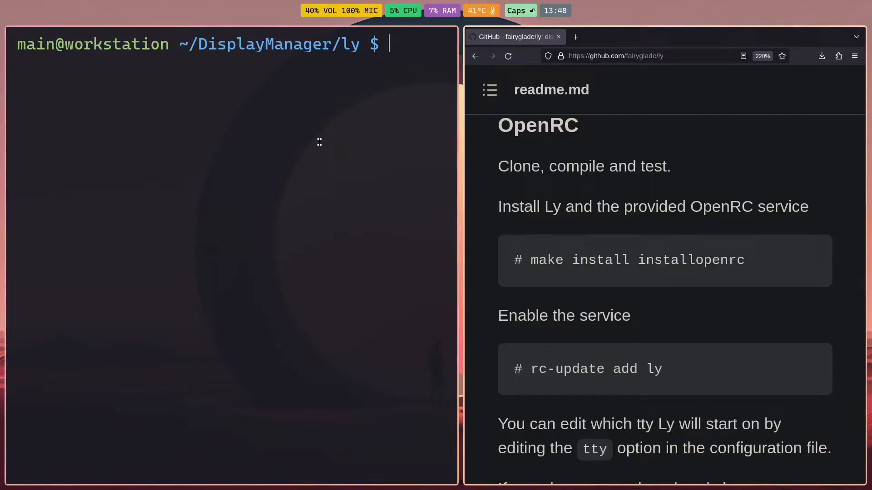
type("# make install installopenrc")
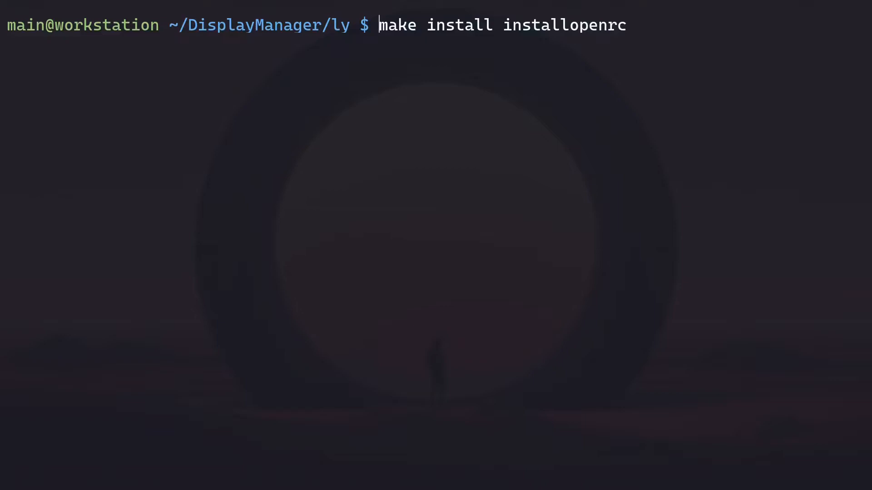
type("sudo")
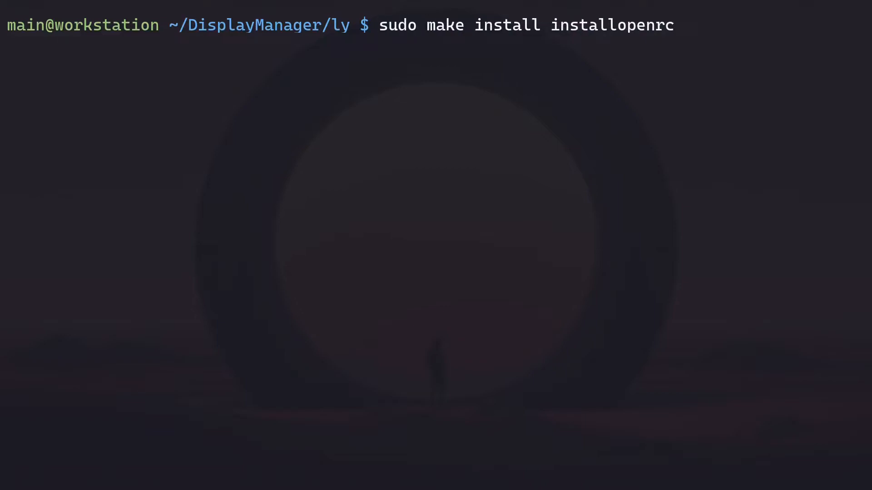
type("doas")
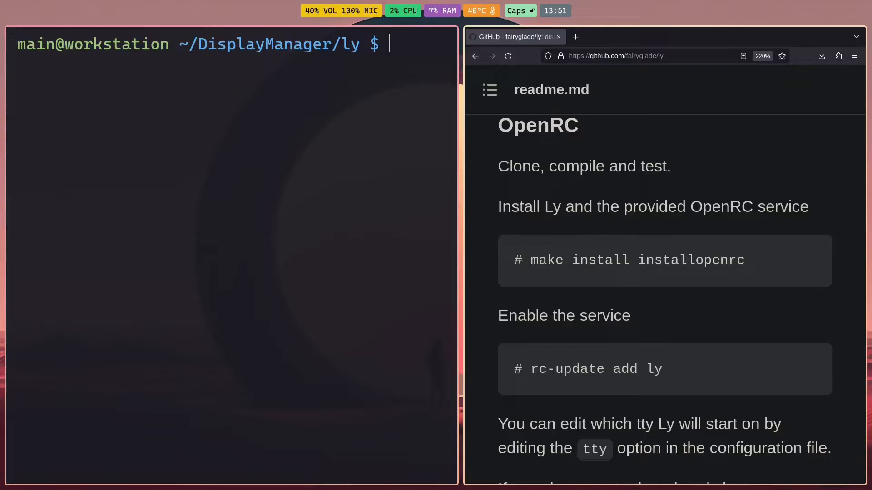
mouse_move(615, 294)
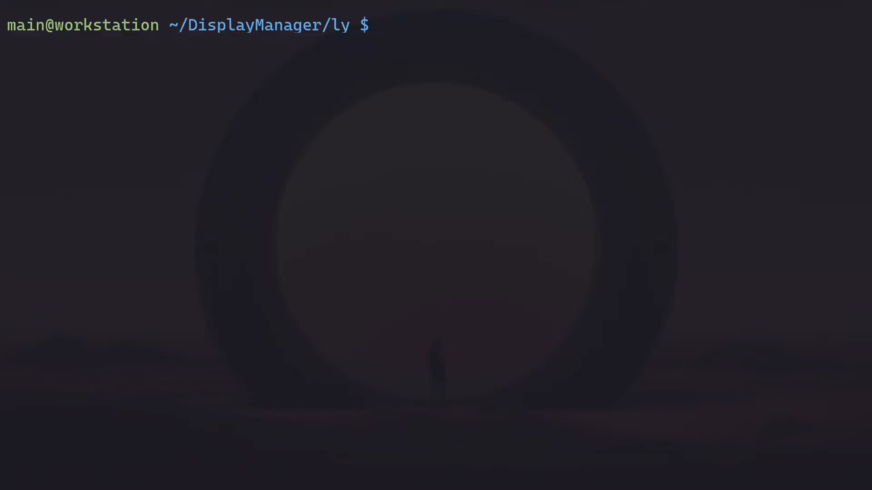
Step: Open /etc/inittab in Neovim as root via 'doas nvim /etc/inittab'
type("doas nvim /")
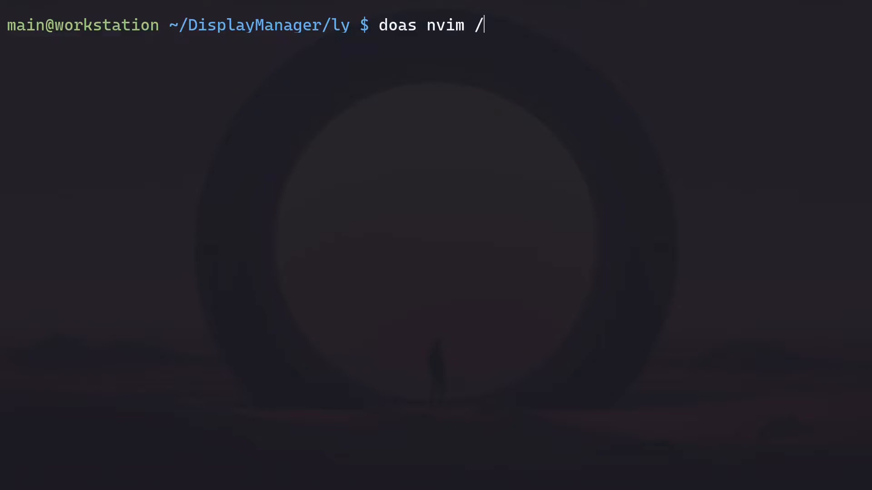
type("etc/i")
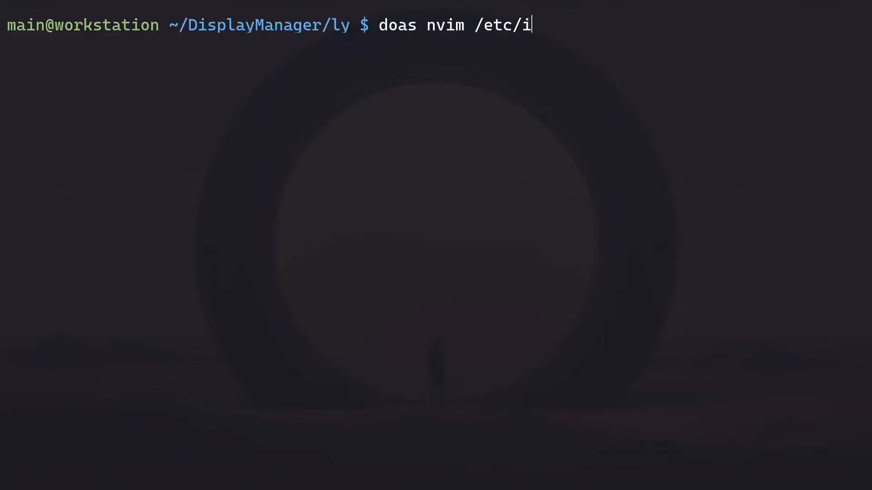
key("Return")
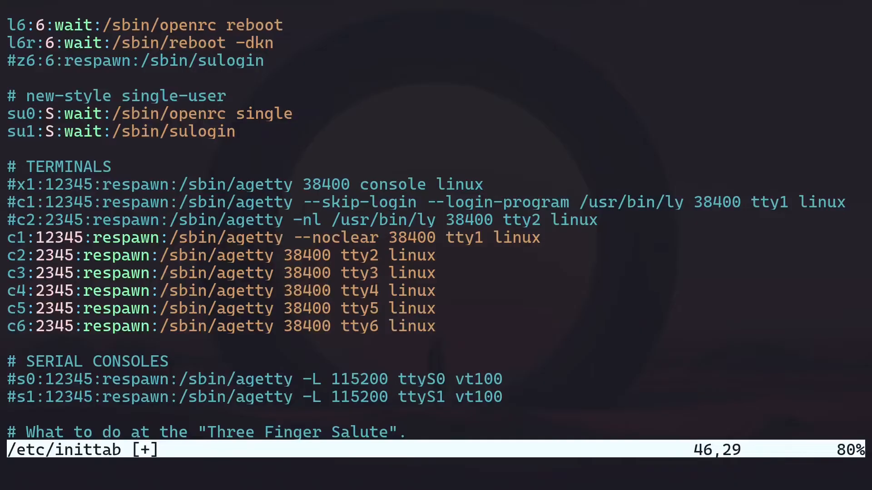
scroll("right", 3)
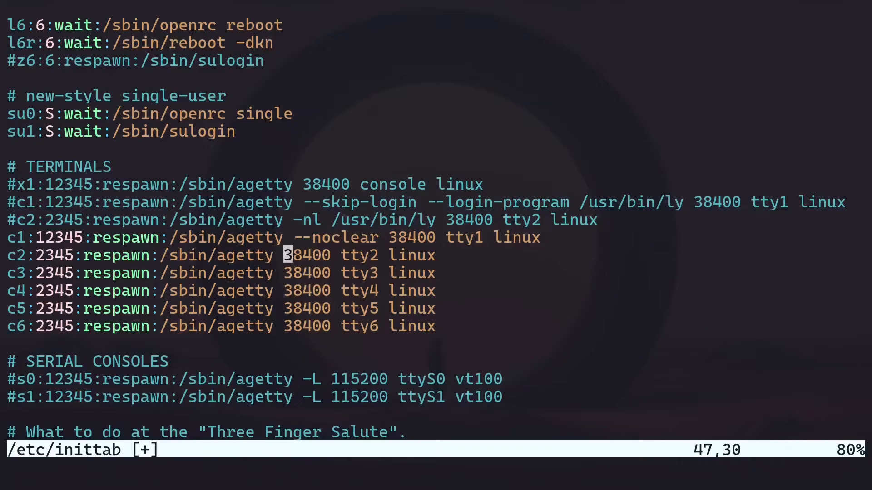
Step: Make tty2's agetty line read 'agetty -nl /usr/bin/ly 38400 tty2 linux' and write the file with :w
key("i")
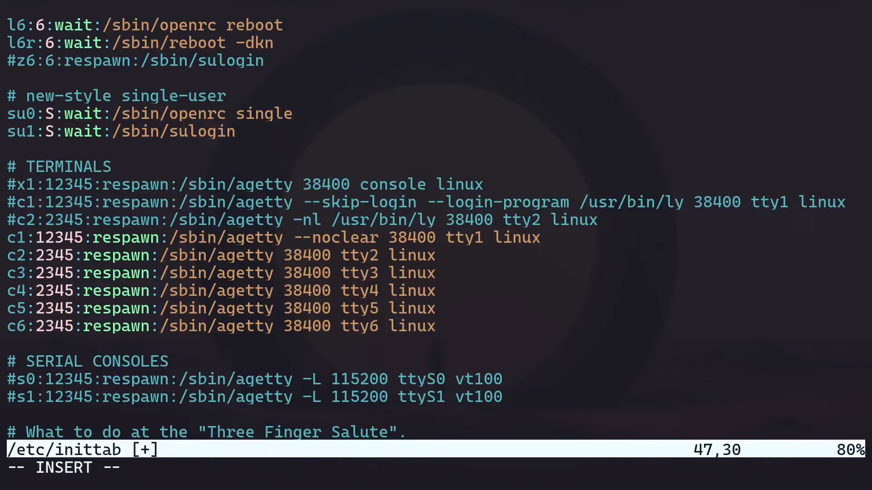
type("--skip")
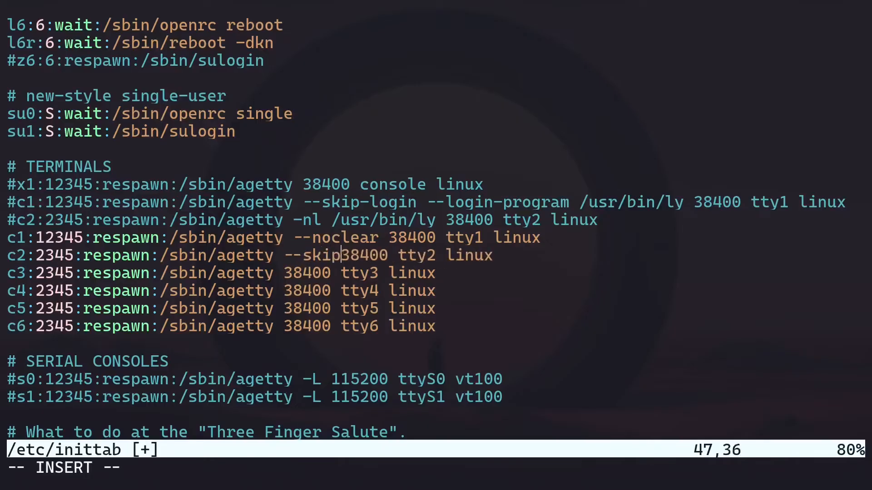
type("-login")
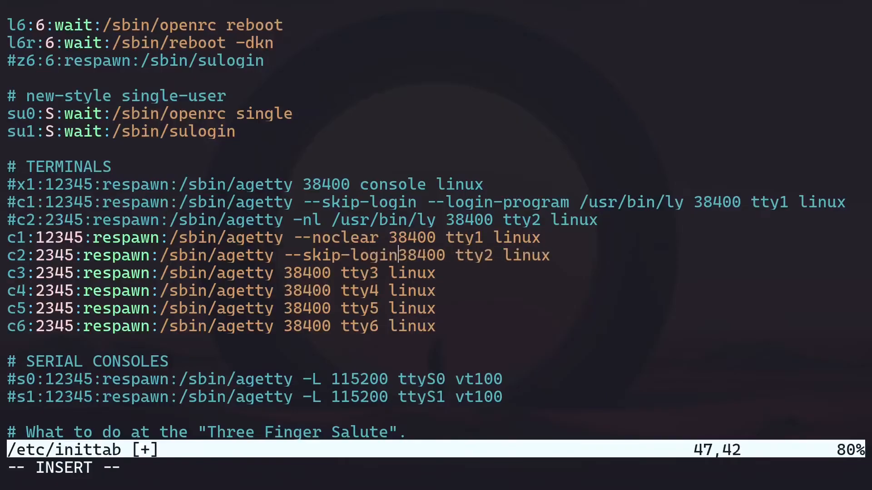
type("--login-program")
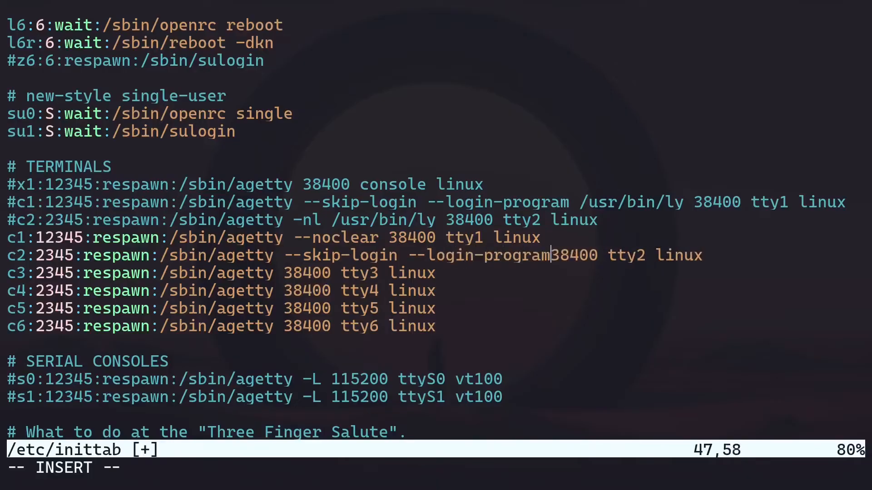
type("/usr/bin/ly")
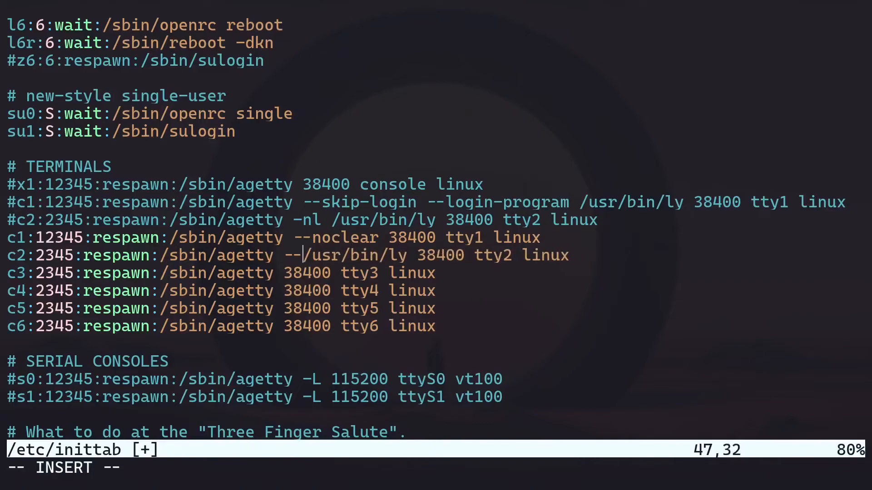
key("BackSpace")
type("nl ")
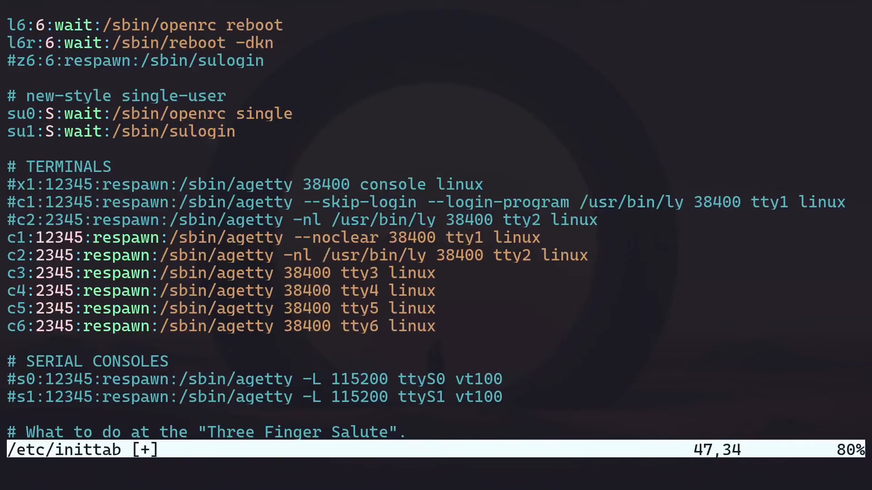
type(":w")
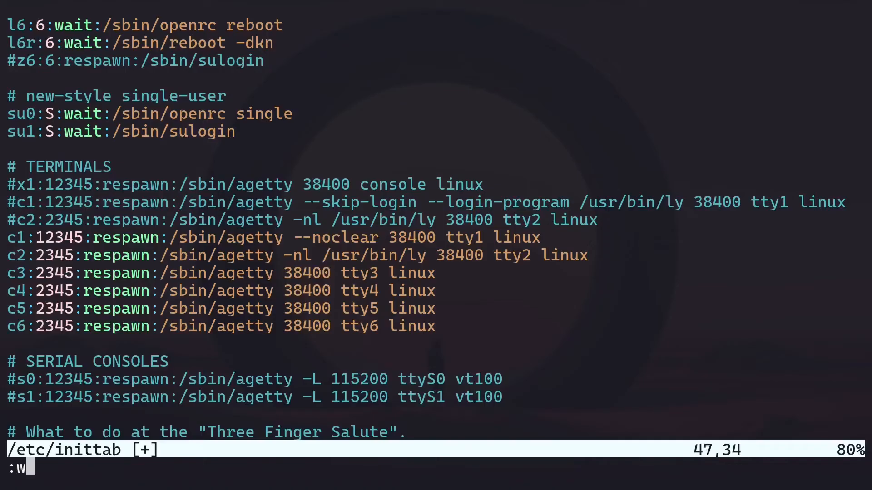